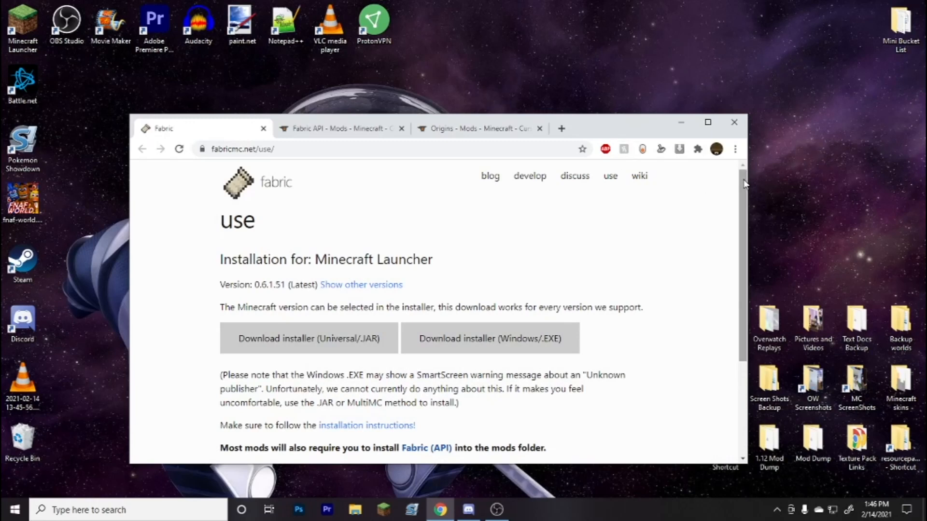
mouse_move(798, 169)
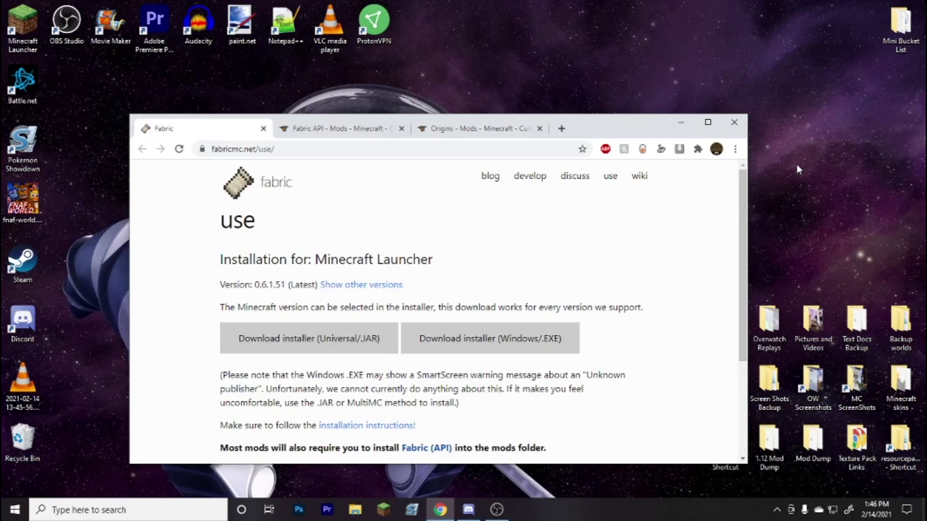
mouse_move(803, 170)
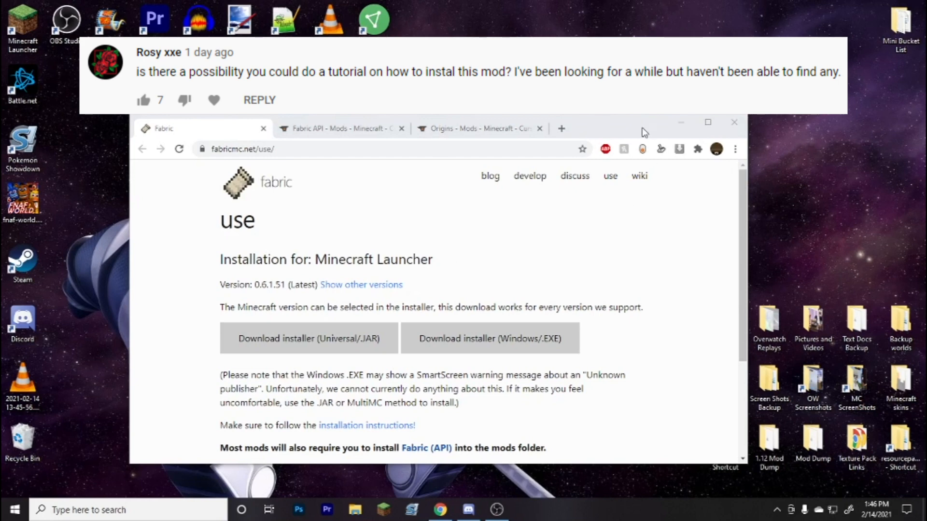
Step: Run the Fabric installer, install the loader for Minecraft 1.16.5, and close it
click(708, 123)
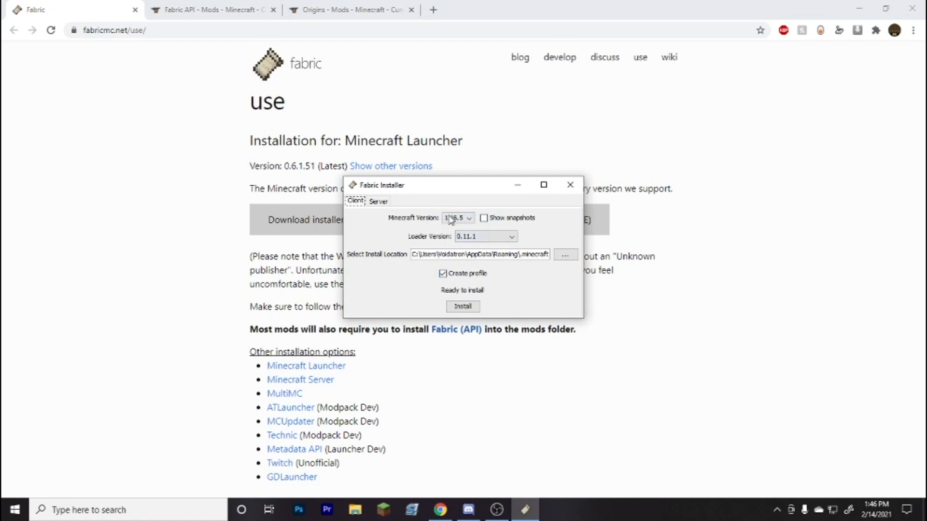
click(471, 218)
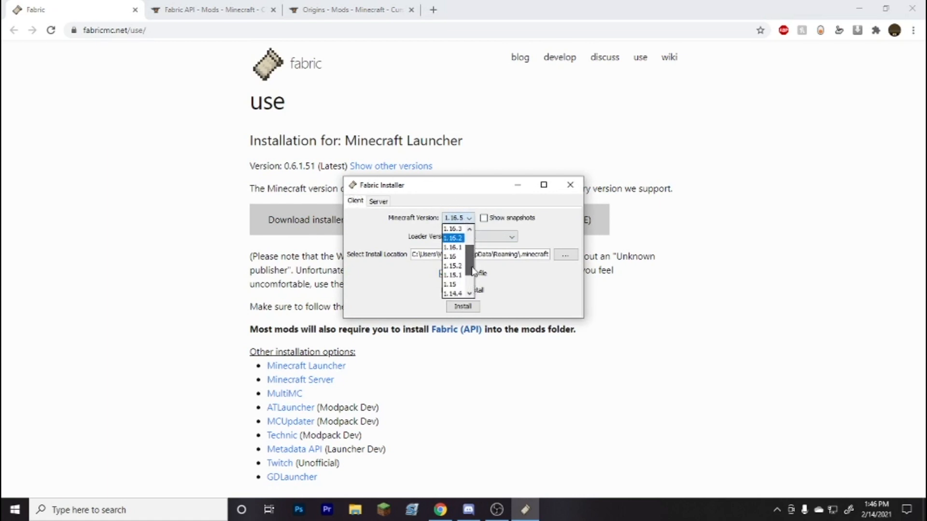
click(454, 229)
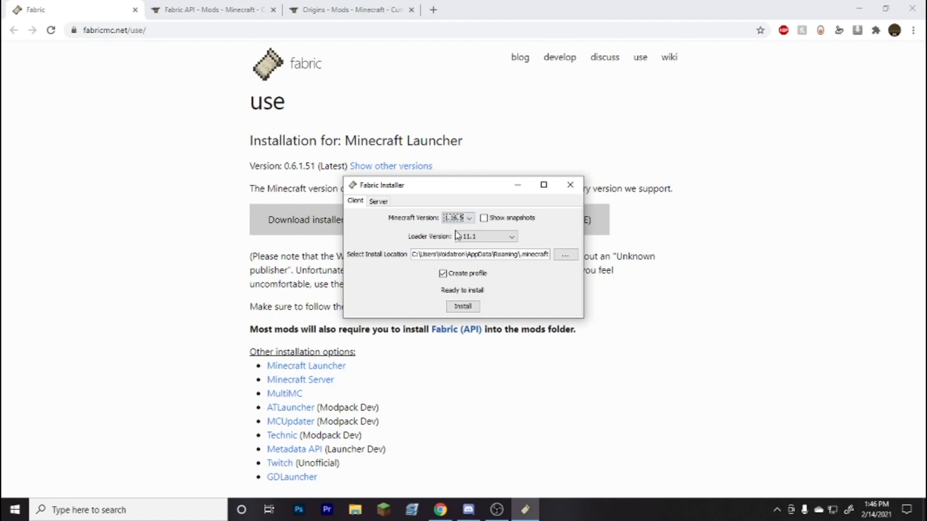
click(462, 307)
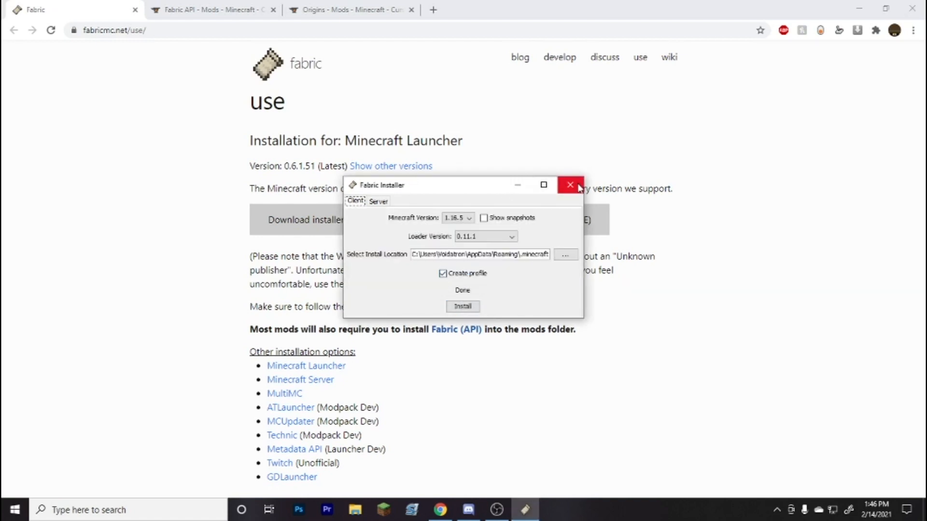
click(569, 185)
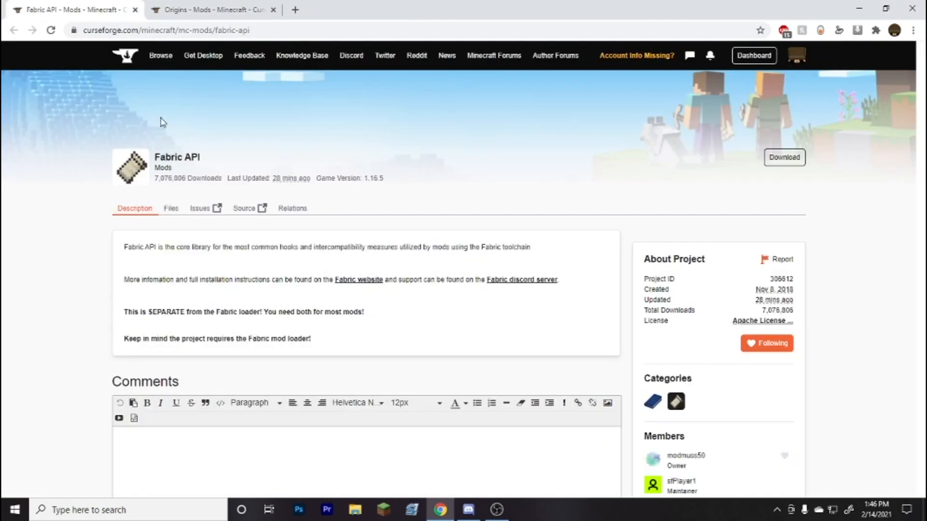
mouse_move(183, 209)
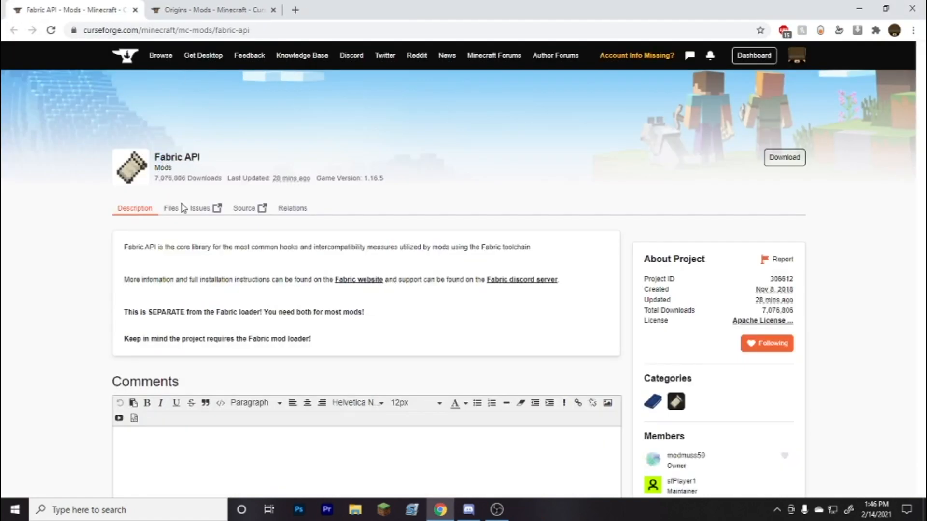
Step: From the Fabric API Files list, download the [1.16.5] Fabric API 0.30.3 jar
click(172, 209)
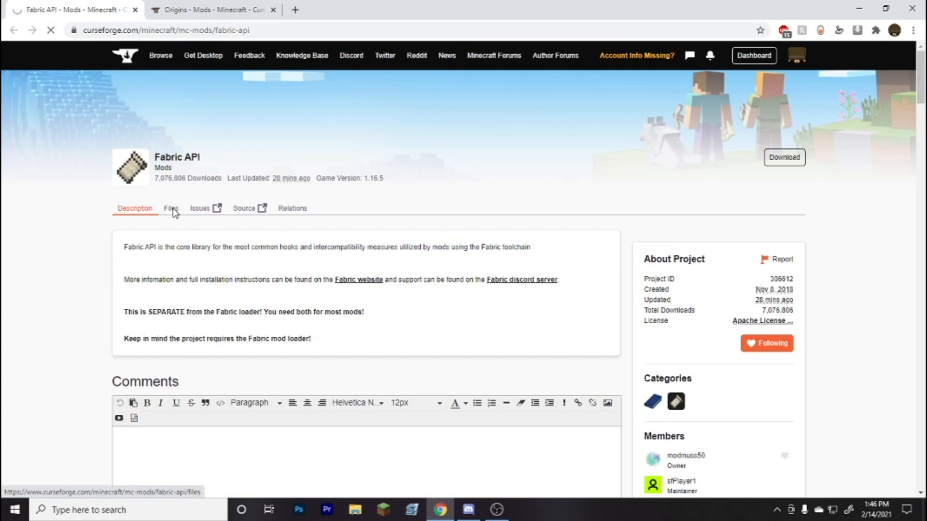
click(170, 209)
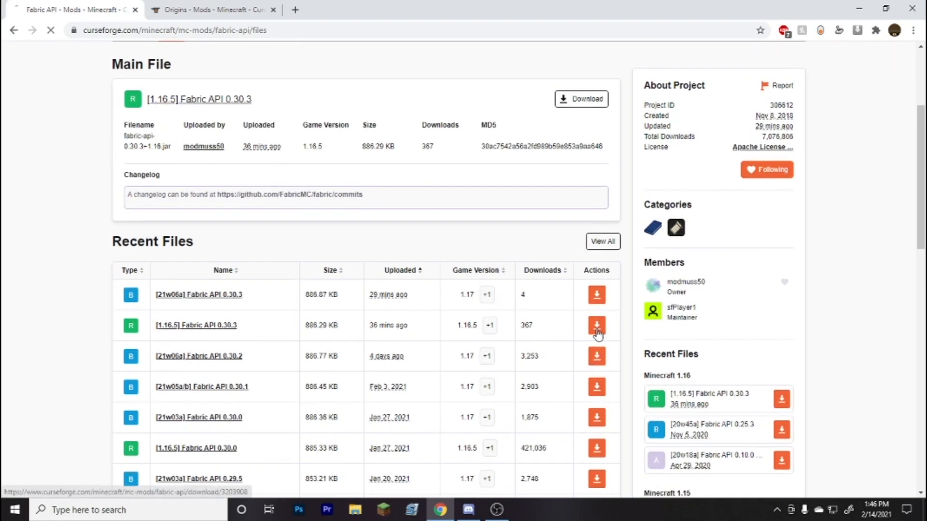
click(596, 325)
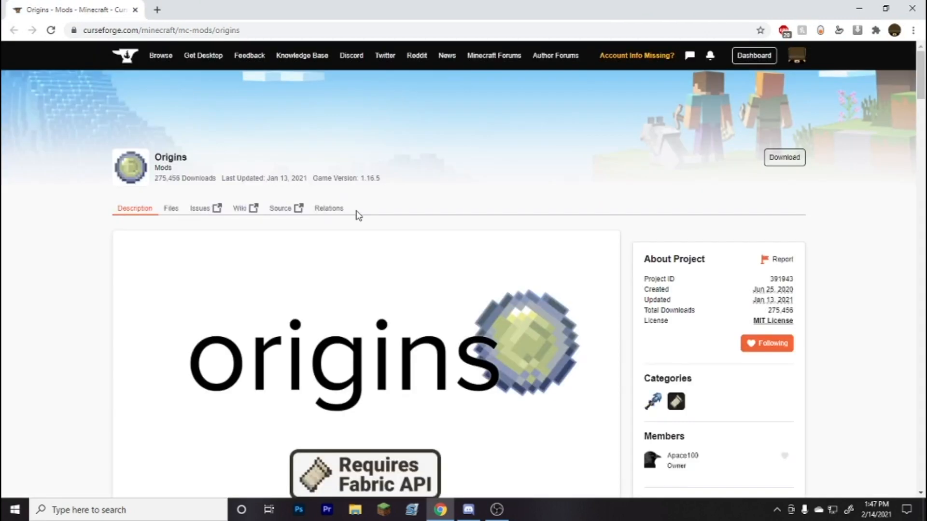
mouse_move(174, 213)
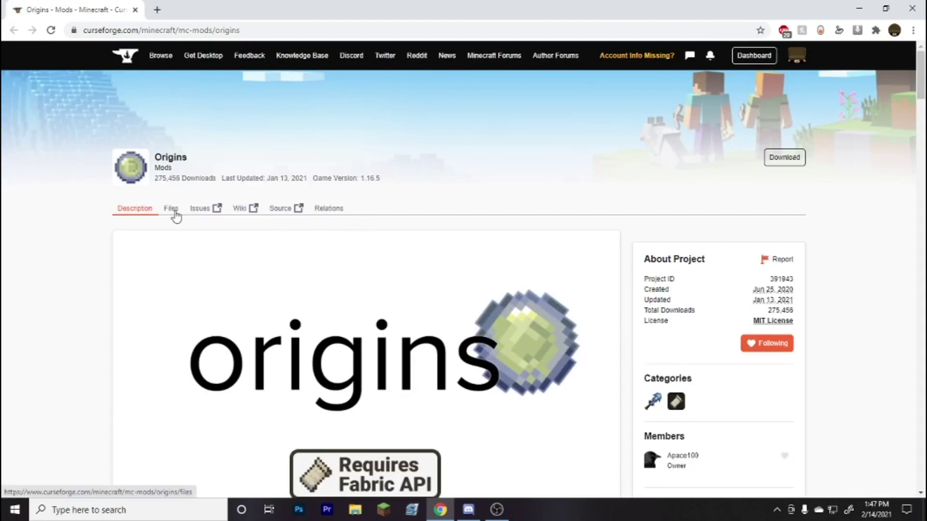
Step: From the Origins Files list, download Origins 0.4.6 for 1.16.5, then close Chrome
click(171, 208)
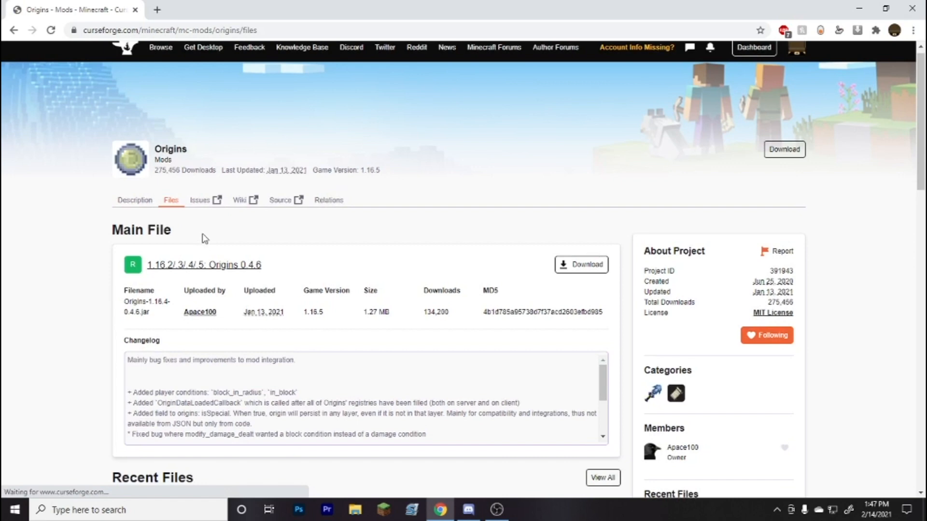
scroll(down, 3)
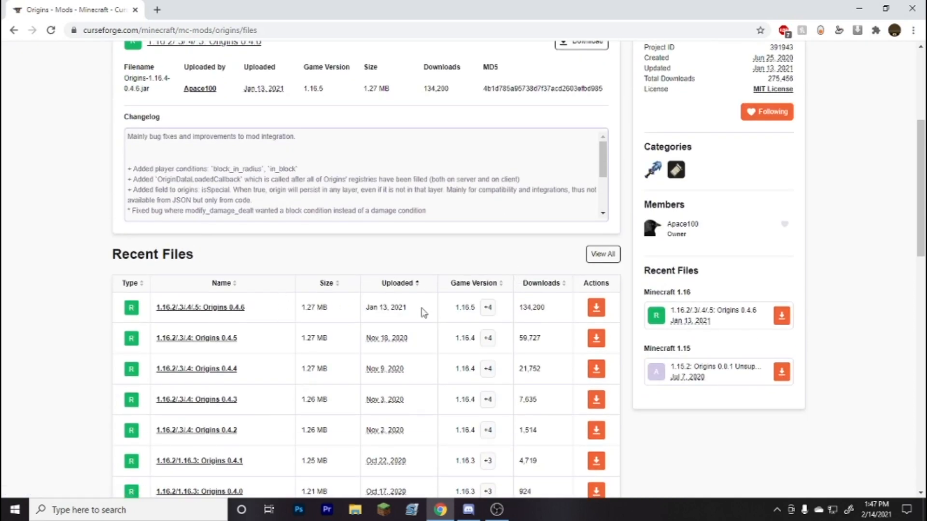
click(596, 308)
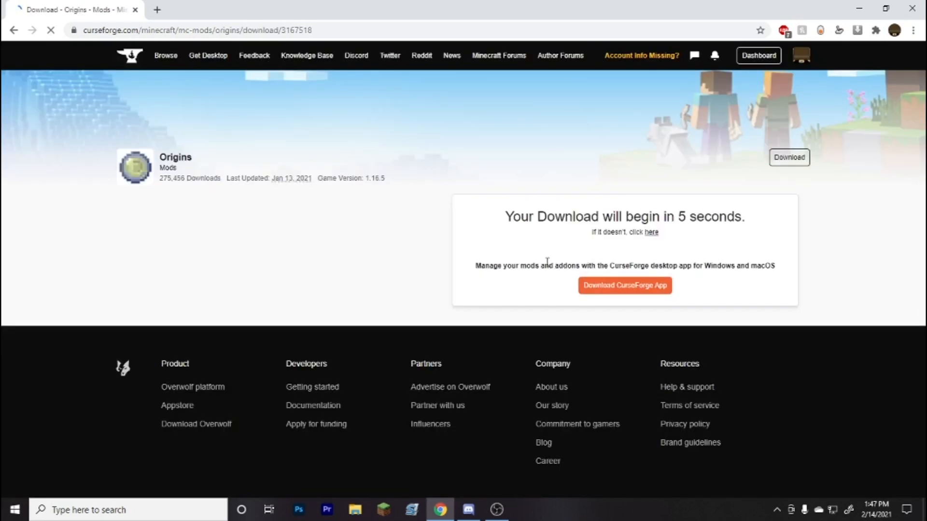
click(888, 7)
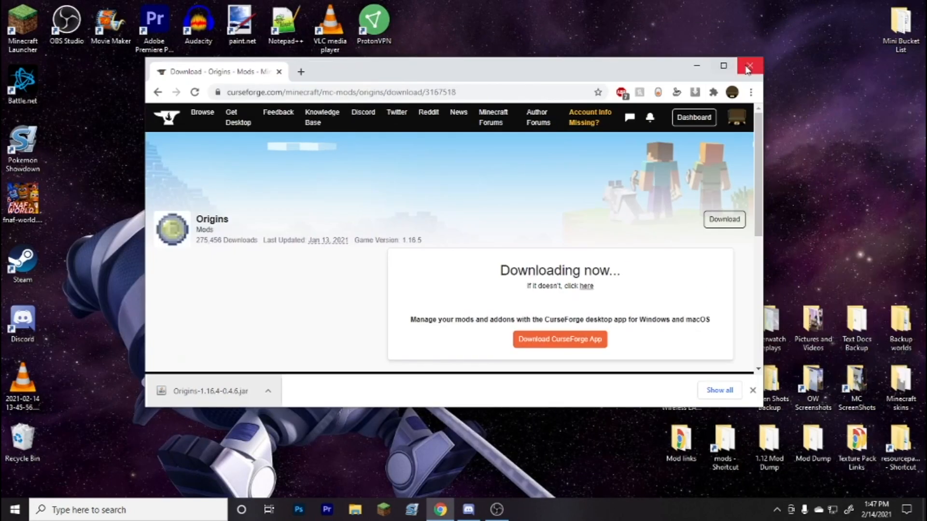
click(749, 66)
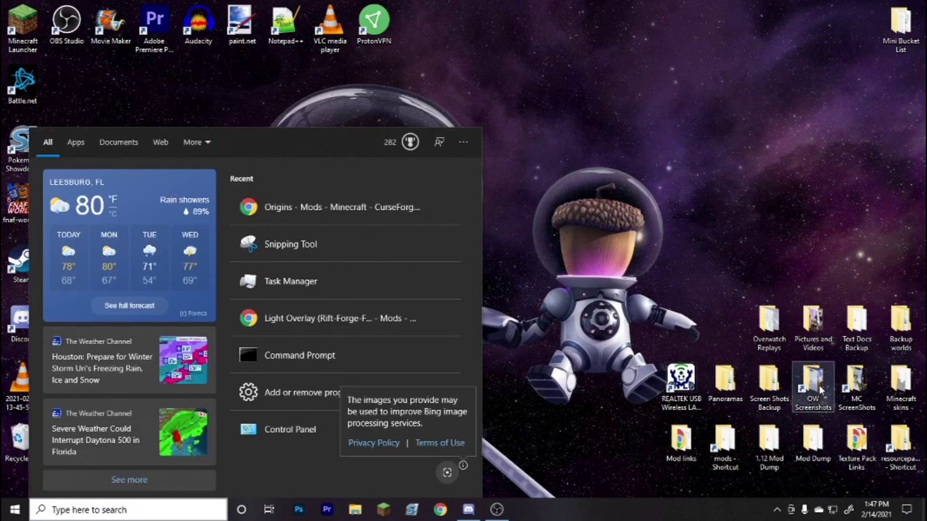
Step: Search Windows for %appdata% to reach the .minecraft mods folder
text(%app)
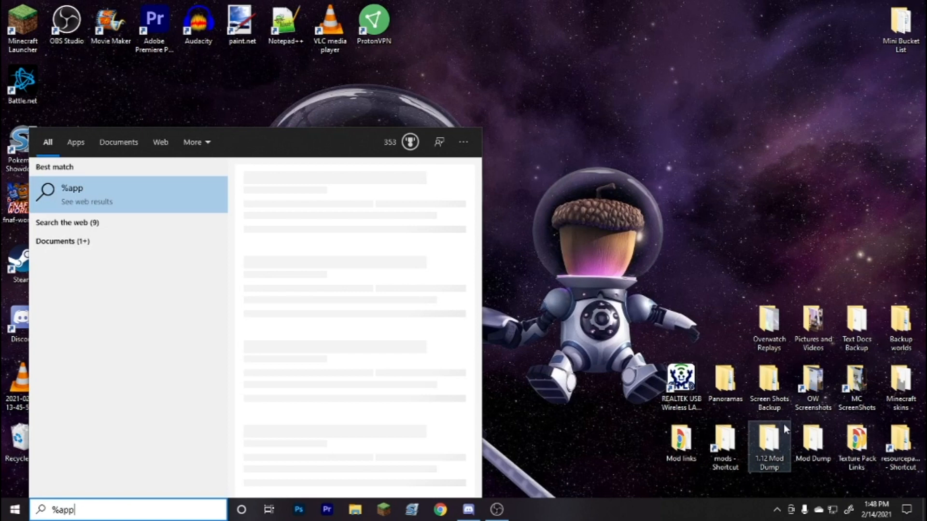
text(data)
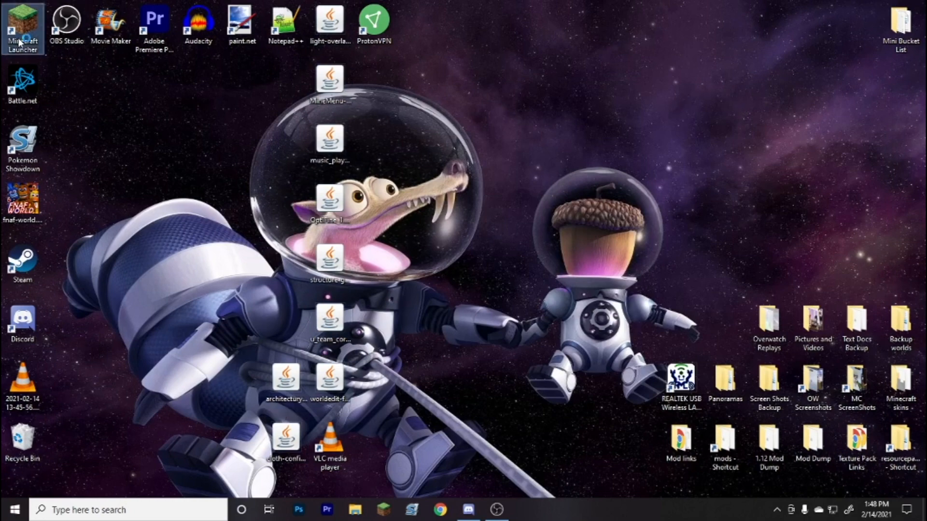
Step: Start Minecraft from the launcher using the fabric-loader-1.16.5 installation
double_click(24, 18)
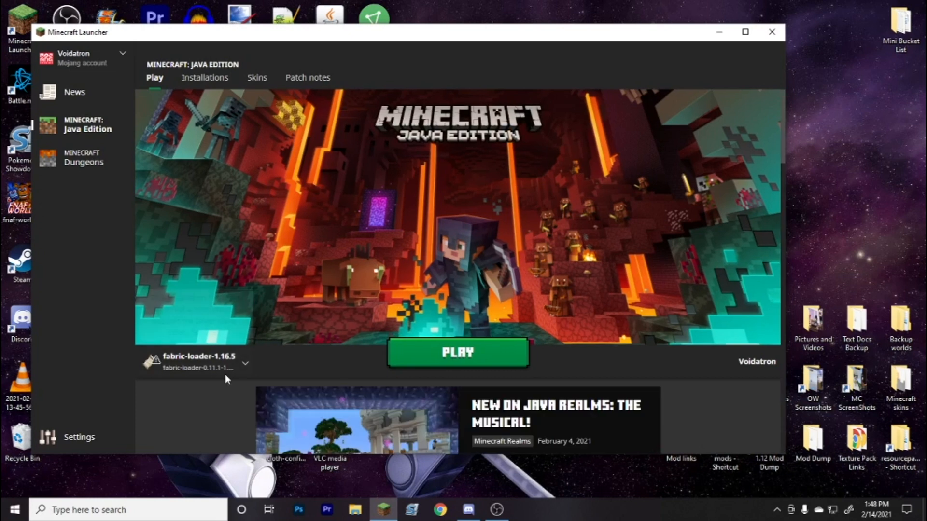
click(247, 363)
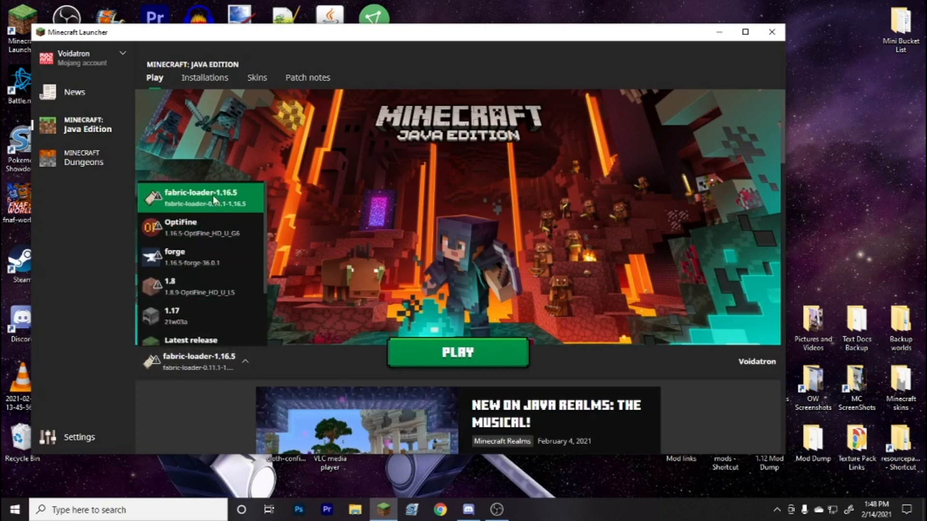
scroll(down, 3)
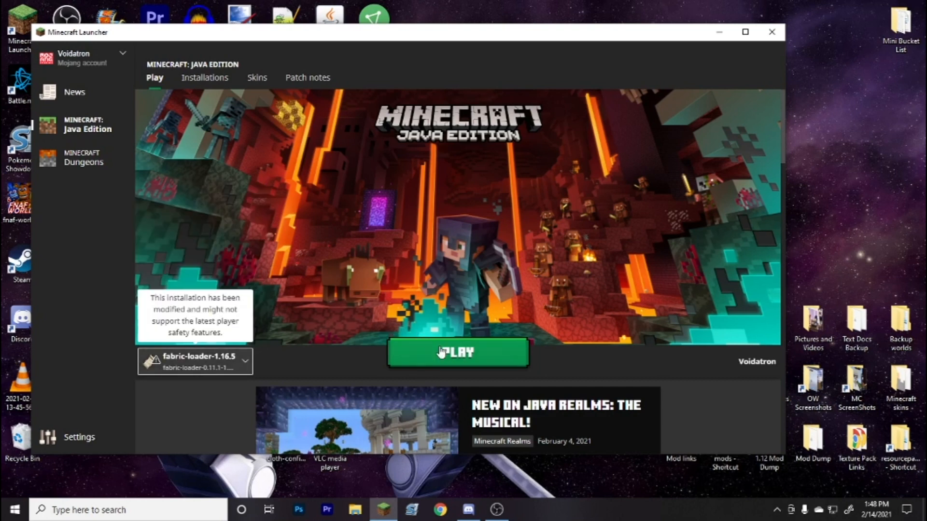
click(457, 353)
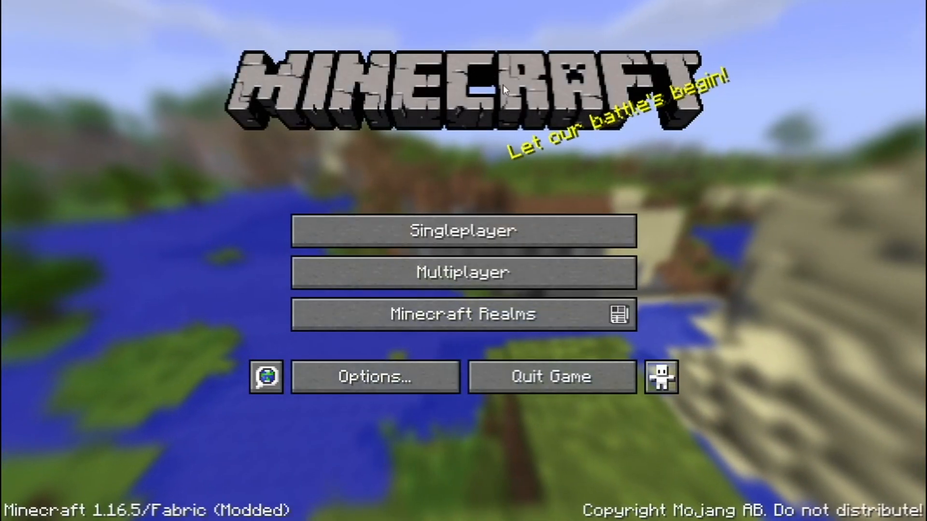
mouse_move(371, 234)
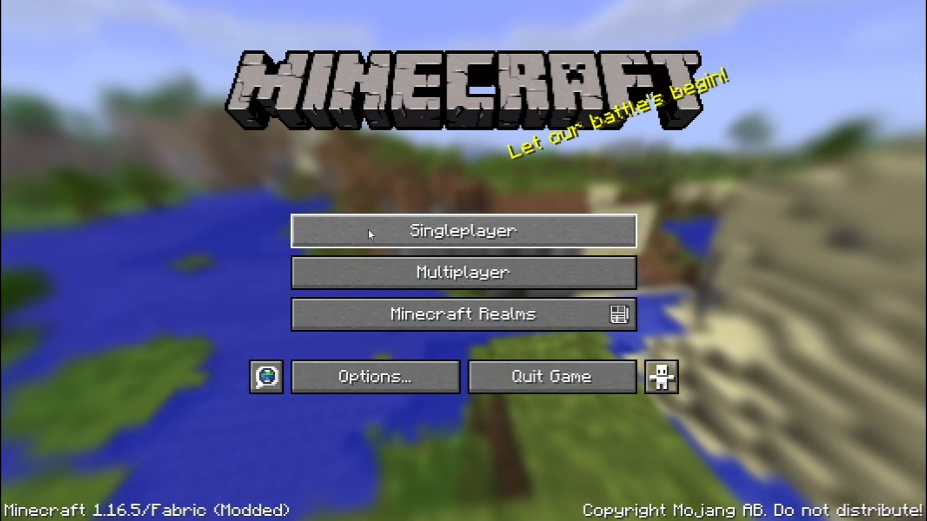
Step: Create a new singleplayer world with default settings
click(463, 231)
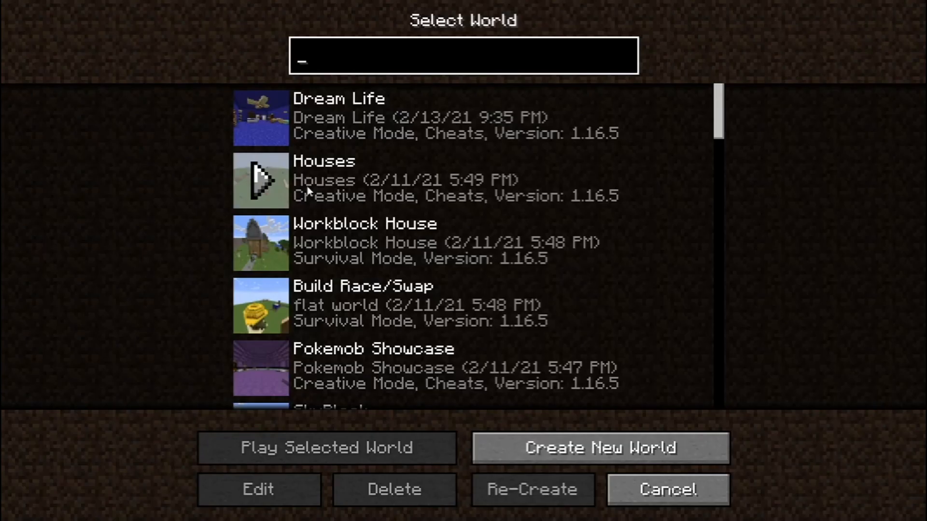
click(599, 448)
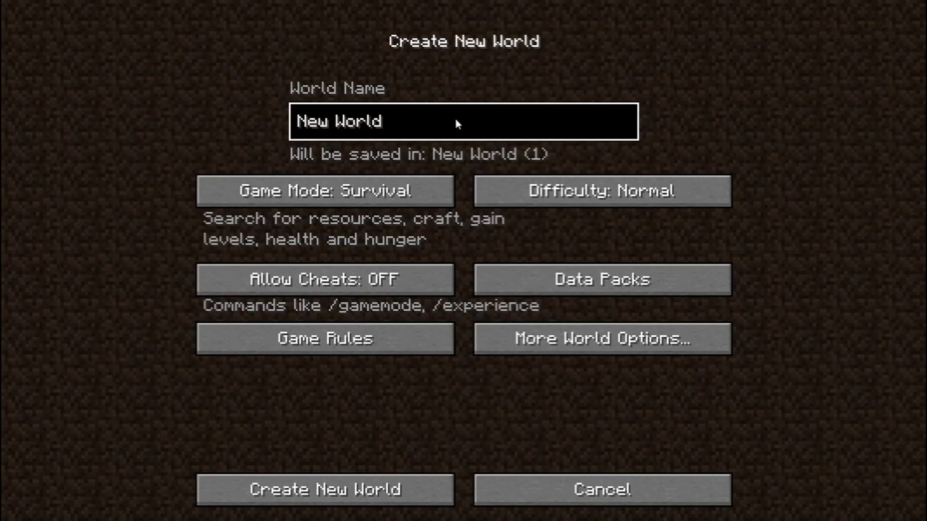
click(325, 491)
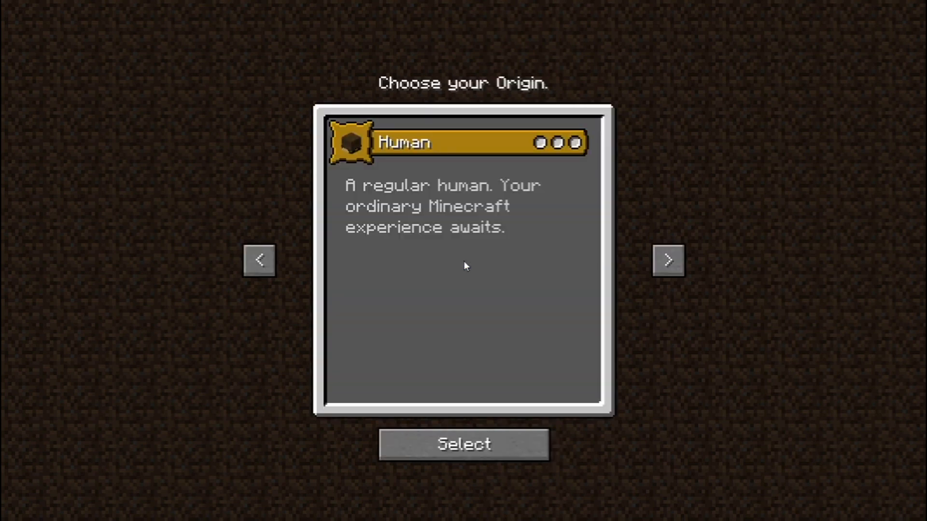
Step: Browse to the next origin and select it to spawn into the world
click(668, 261)
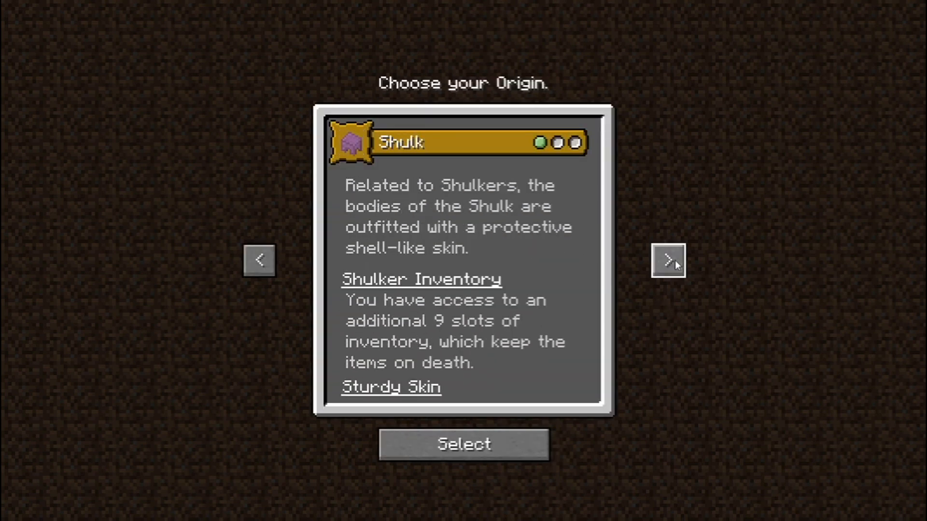
click(464, 444)
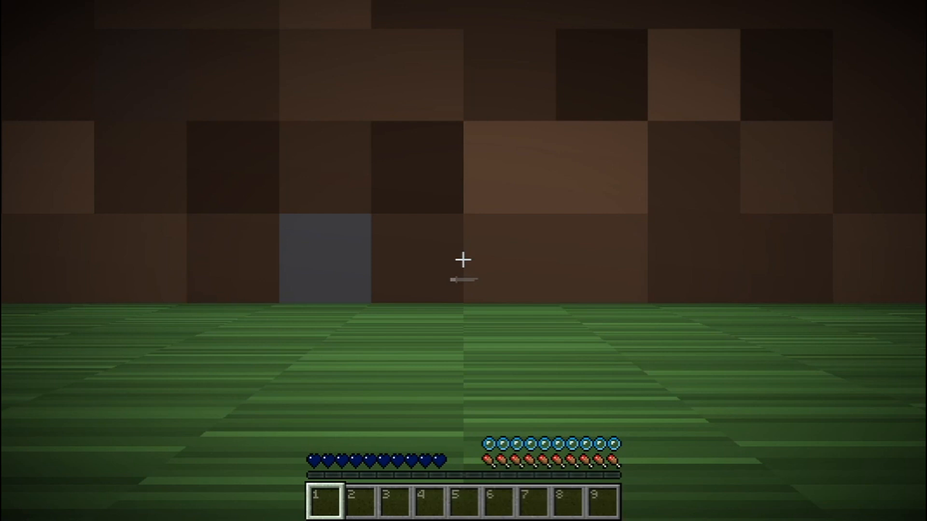